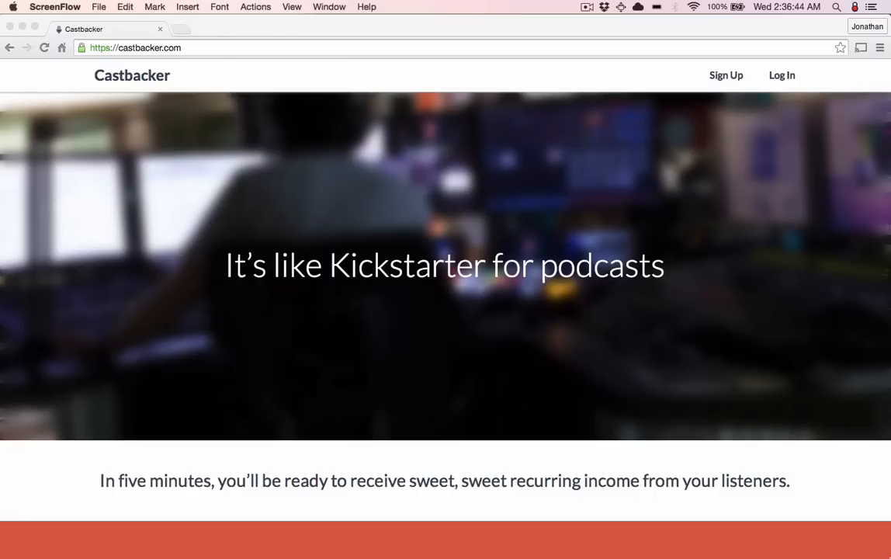
Sign up for a new Castbacker account with email and password and land on the home page
{"action": "left_click", "coordinate": [726, 75]}
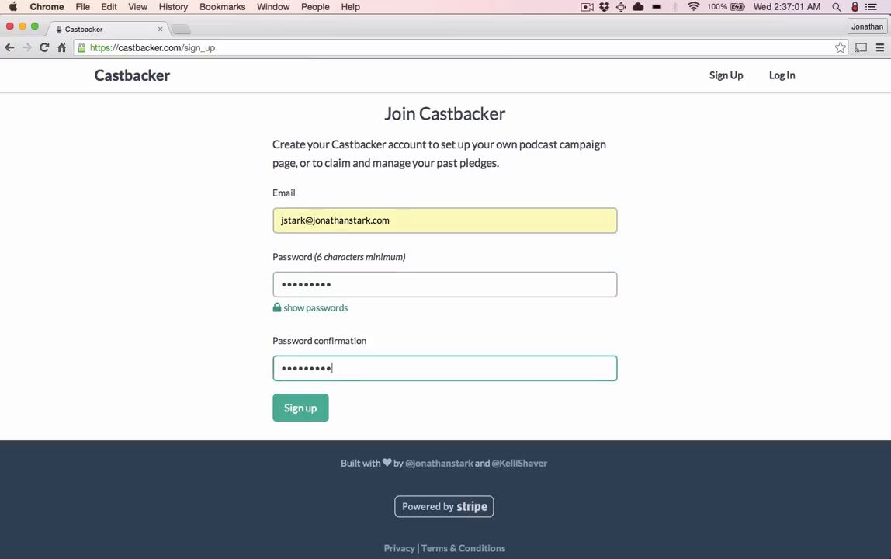
{"action": "left_click", "coordinate": [300, 406]}
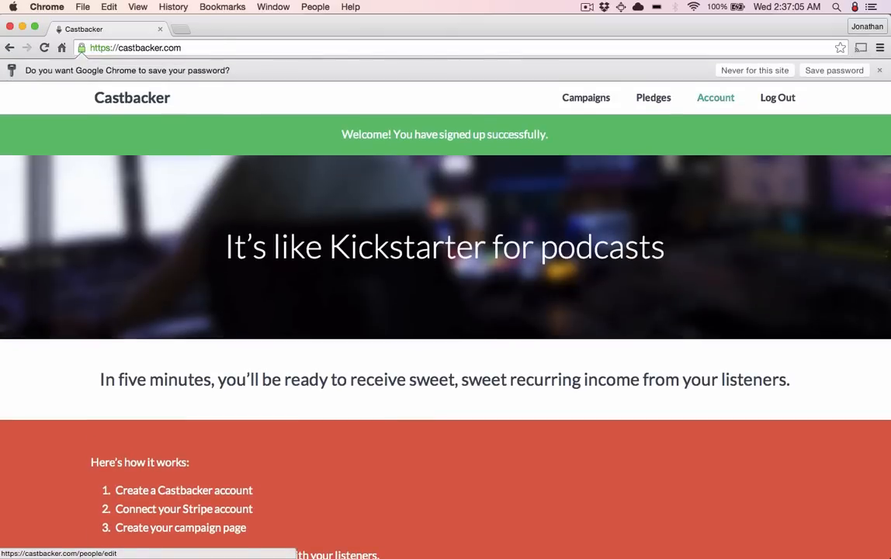
Connect a Stripe account from Account settings and start a new podcast campaign
{"action": "left_click", "coordinate": [714, 96]}
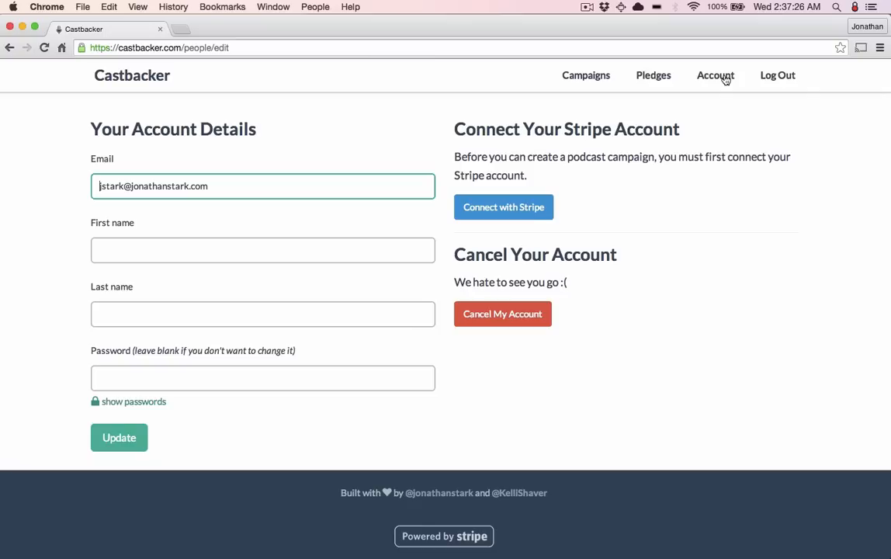
{"action": "mouse_move", "coordinate": [502, 206]}
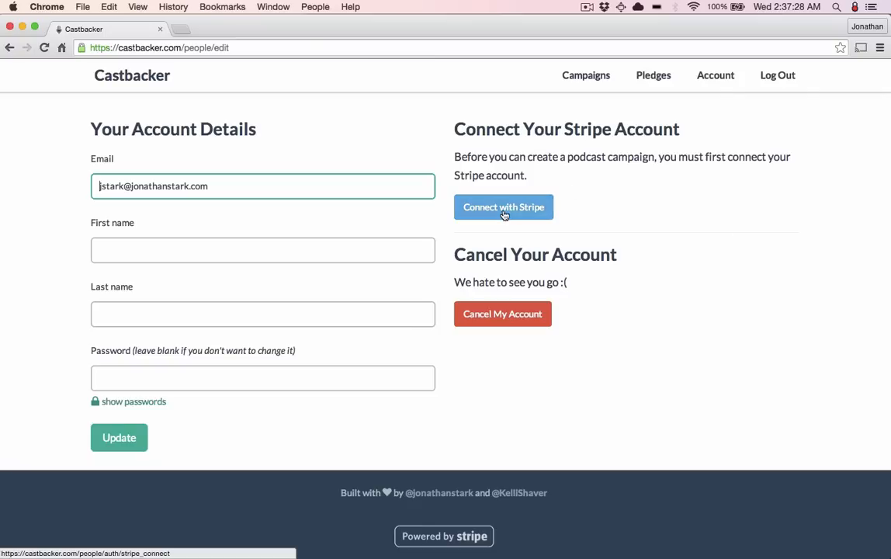
{"action": "left_click", "coordinate": [503, 208]}
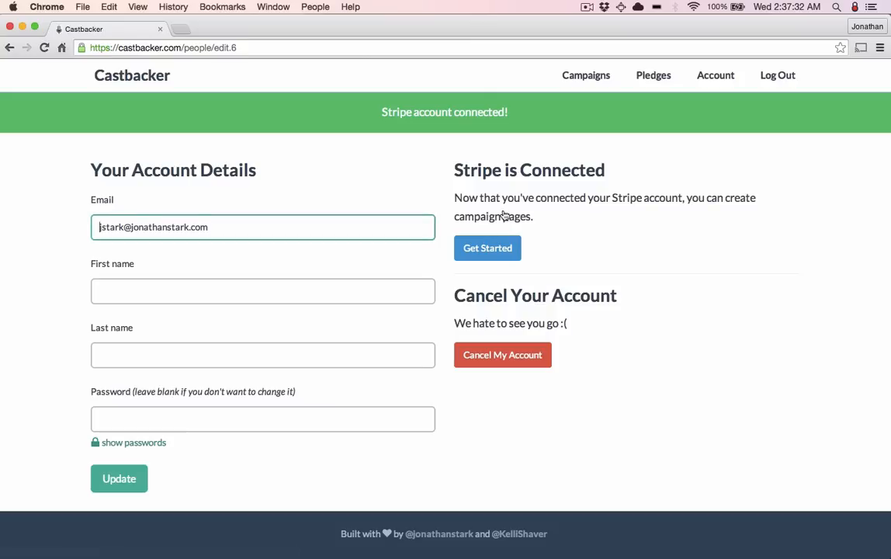
{"action": "left_click", "coordinate": [487, 248]}
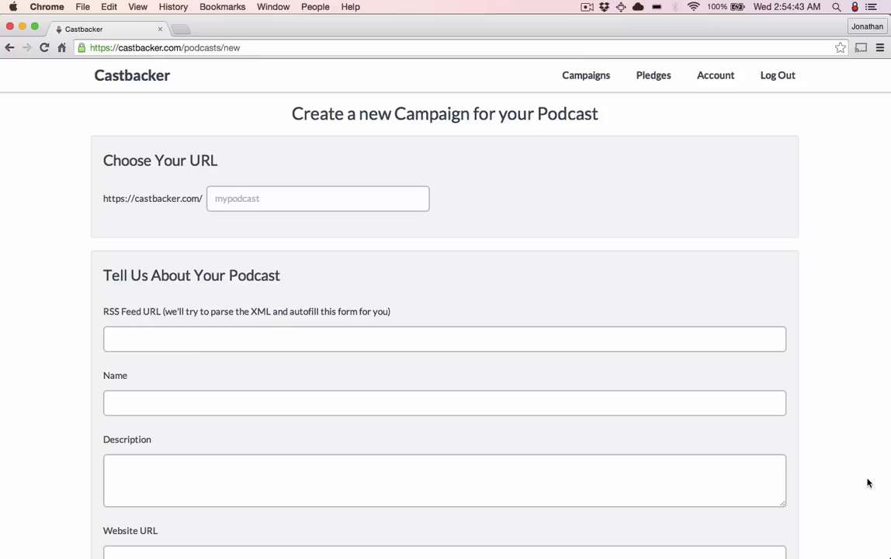
{"action": "mouse_move", "coordinate": [863, 469]}
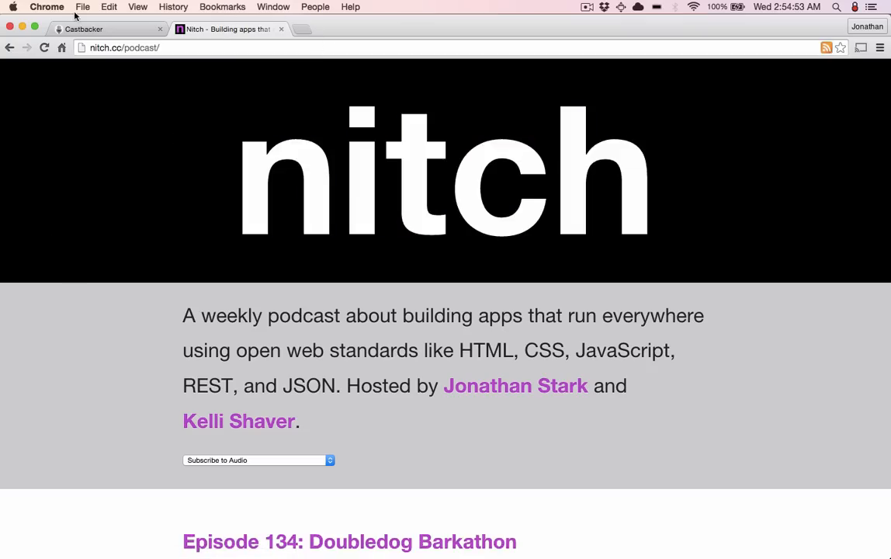
Enter 'nitch' as the campaign URL so the page lives at castbacker.com/nitch
{"action": "left_click", "coordinate": [83, 28]}
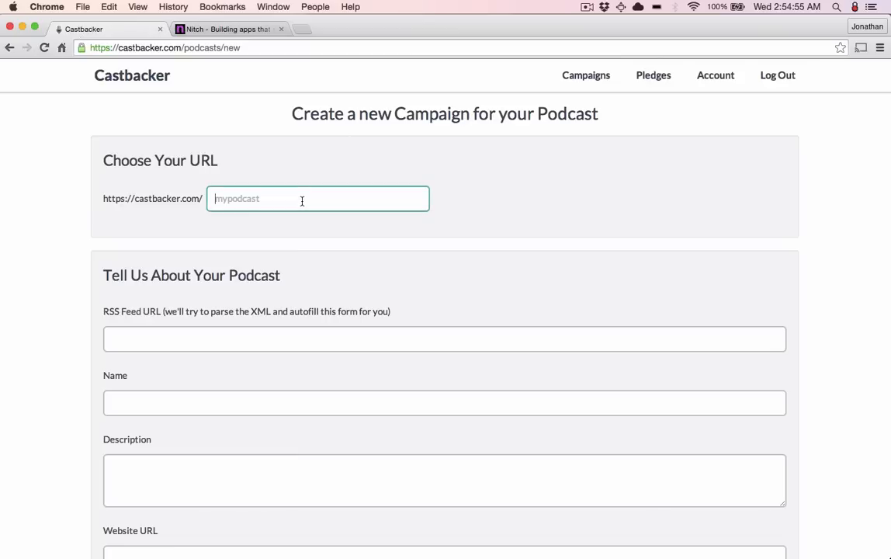
{"action": "type", "text": "nitch"}
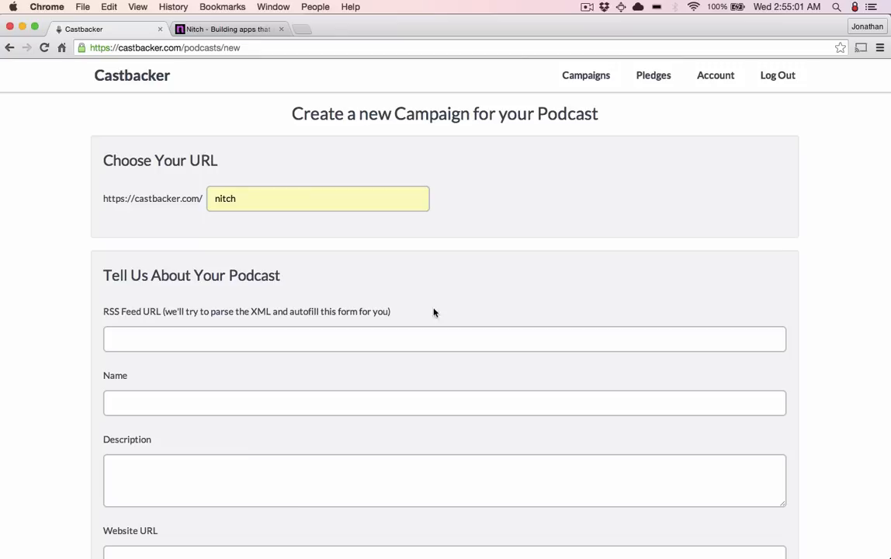
{"action": "left_click", "coordinate": [360, 338]}
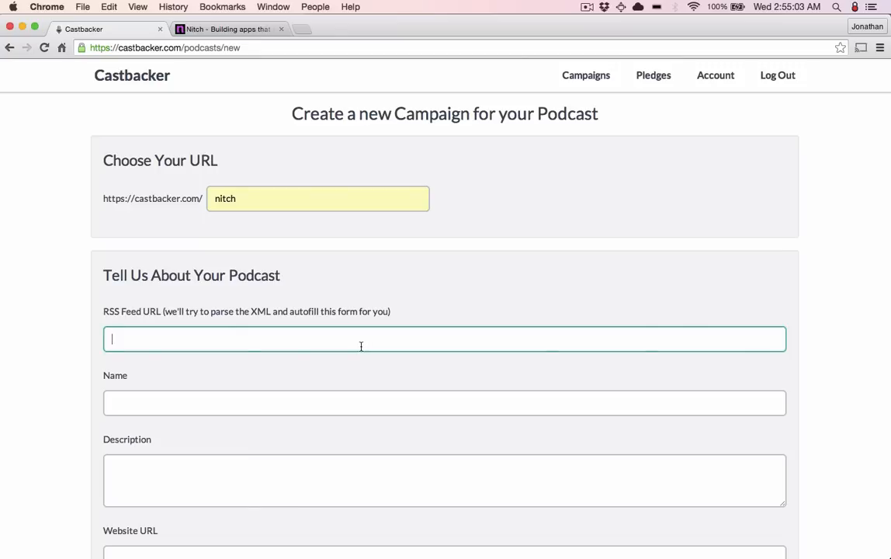
{"action": "left_click", "coordinate": [230, 28]}
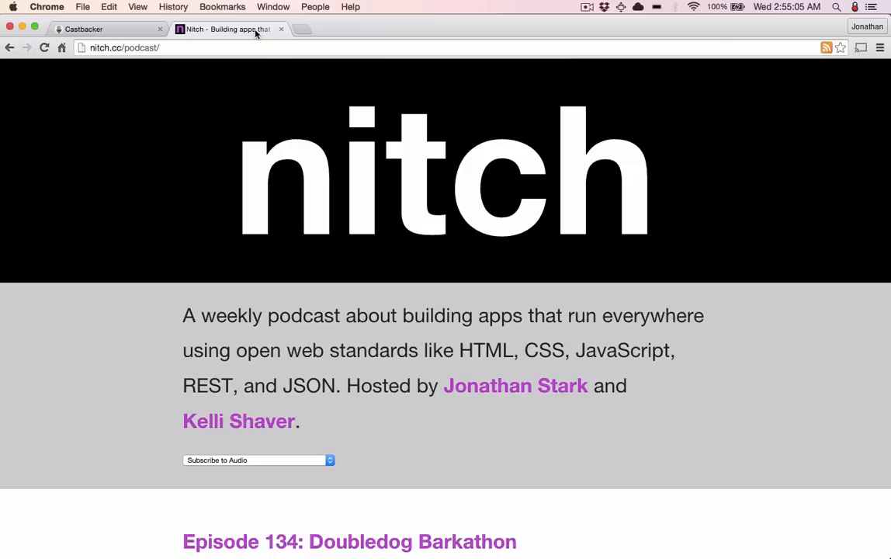
{"action": "mouse_move", "coordinate": [229, 28]}
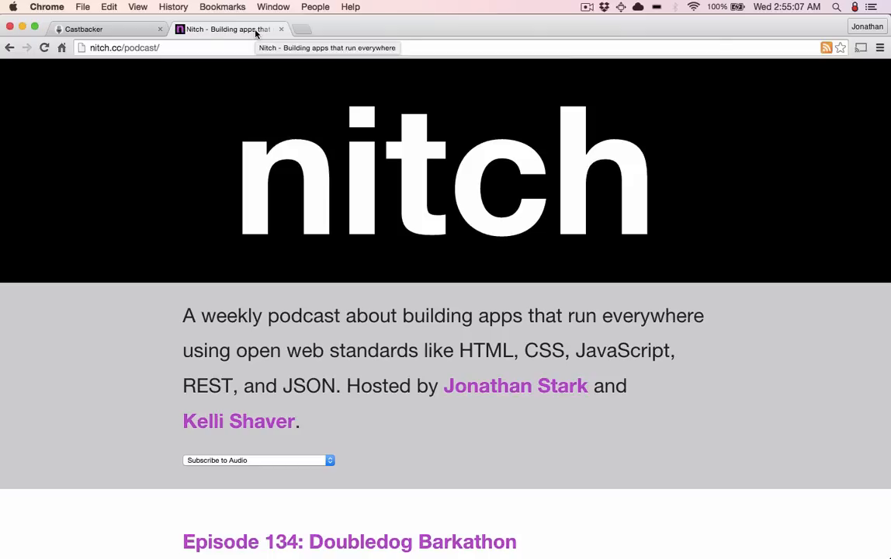
{"action": "right_click", "coordinate": [457, 138]}
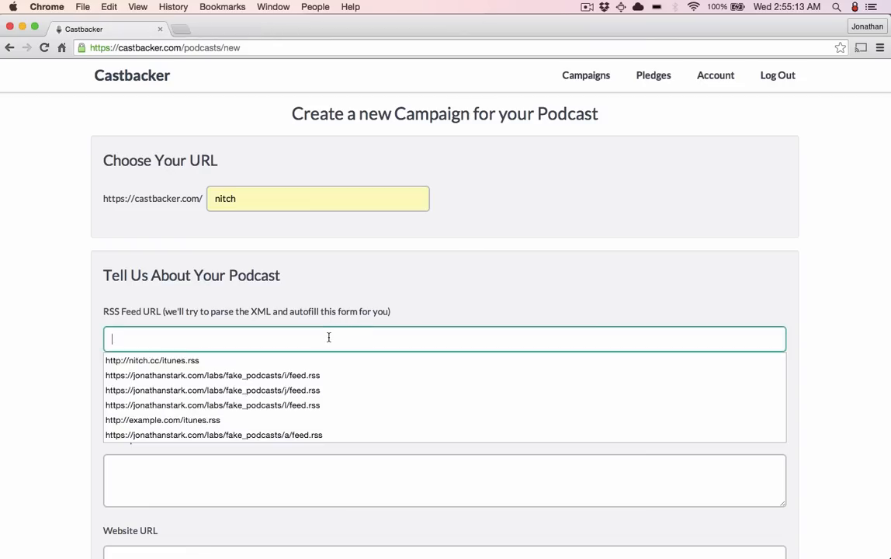
{"action": "left_click", "coordinate": [152, 360]}
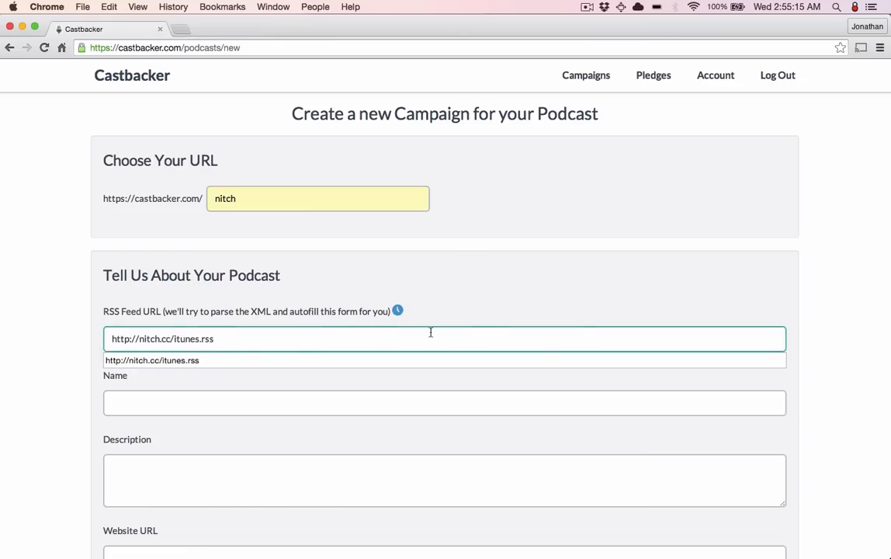
{"action": "left_click", "coordinate": [443, 402]}
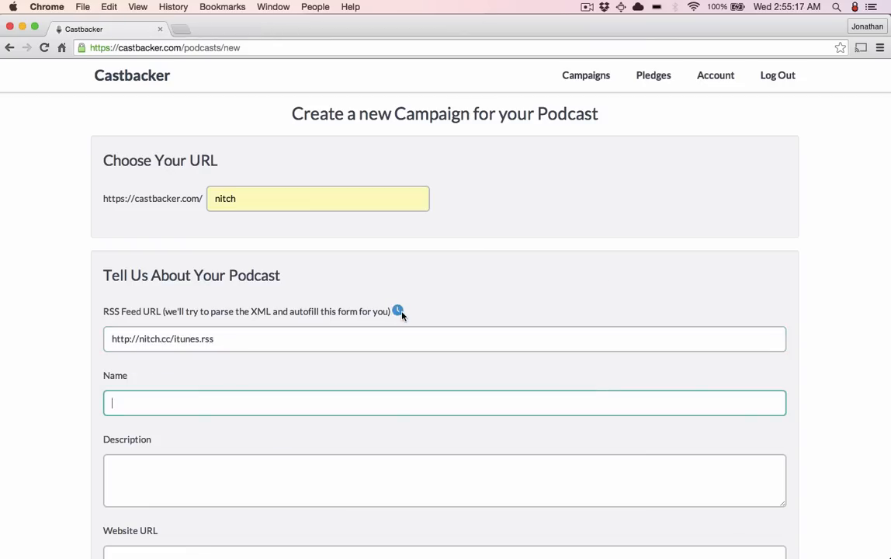
{"action": "left_click", "coordinate": [397, 311]}
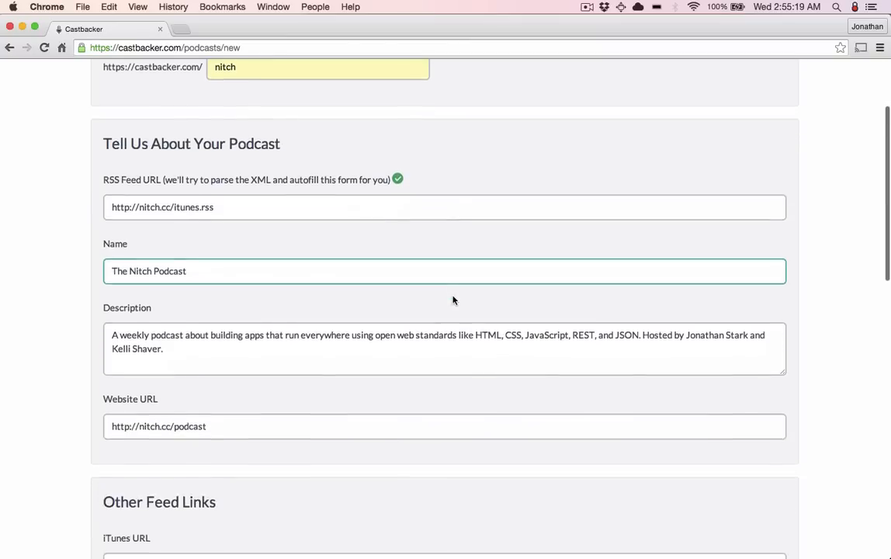
{"action": "scroll", "scroll_direction": "down", "scroll_amount": 3}
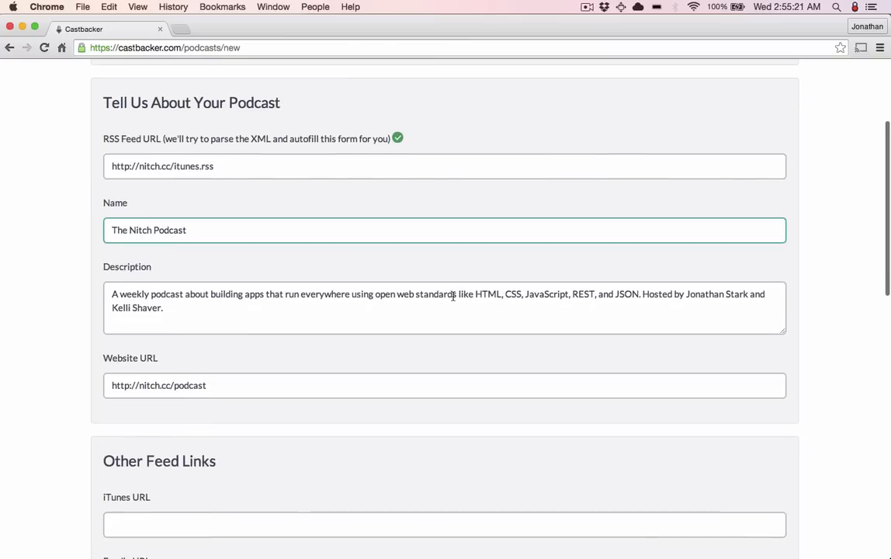
{"action": "scroll", "scroll_direction": "down", "scroll_amount": 3}
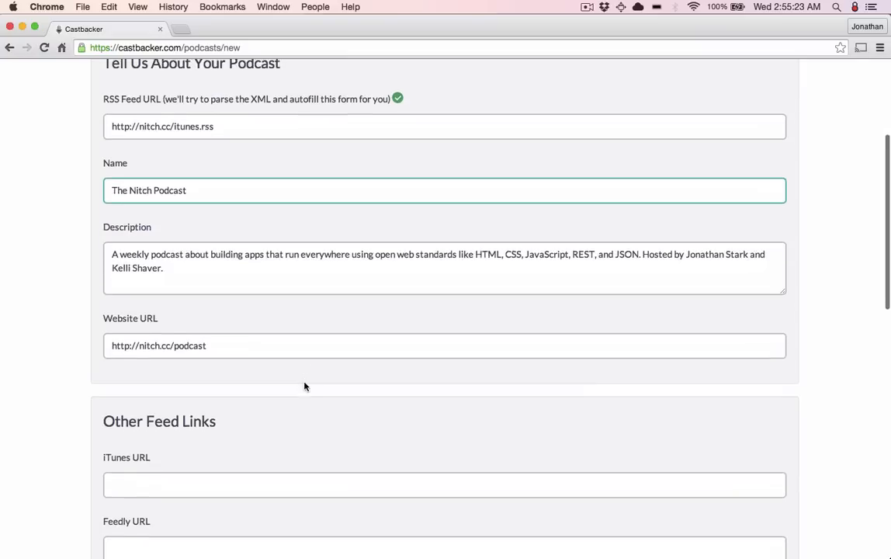
{"action": "scroll", "scroll_direction": "down", "scroll_amount": 3}
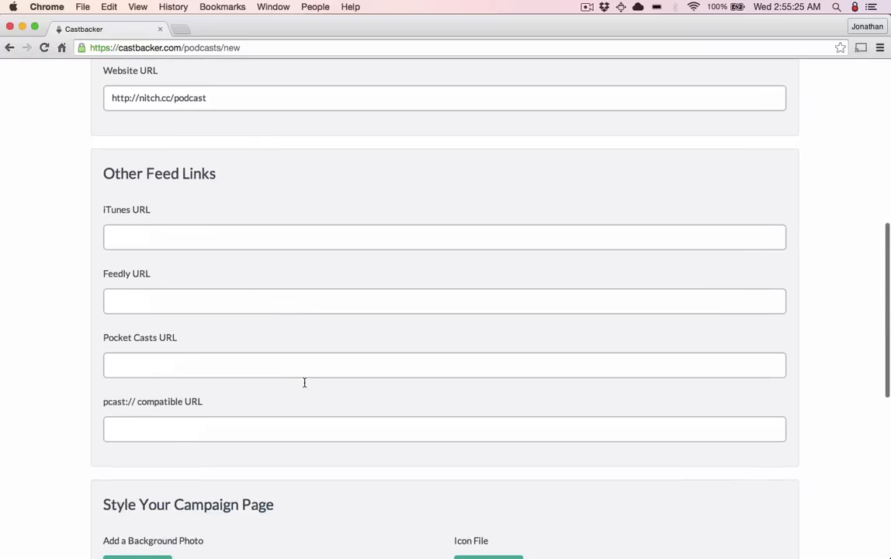
{"action": "scroll", "scroll_direction": "down", "scroll_amount": 3}
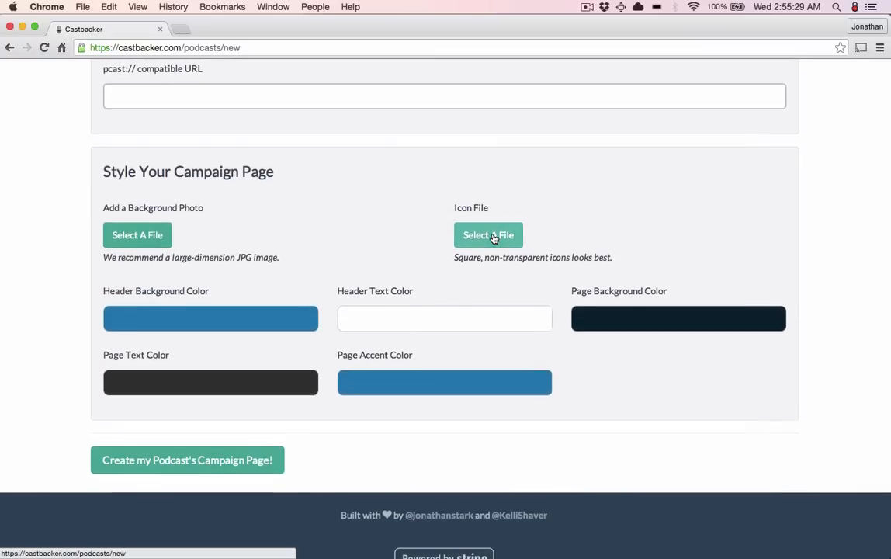
Upload the 128x128.png icon, set the header background black and the page background white
{"action": "left_click", "coordinate": [487, 234]}
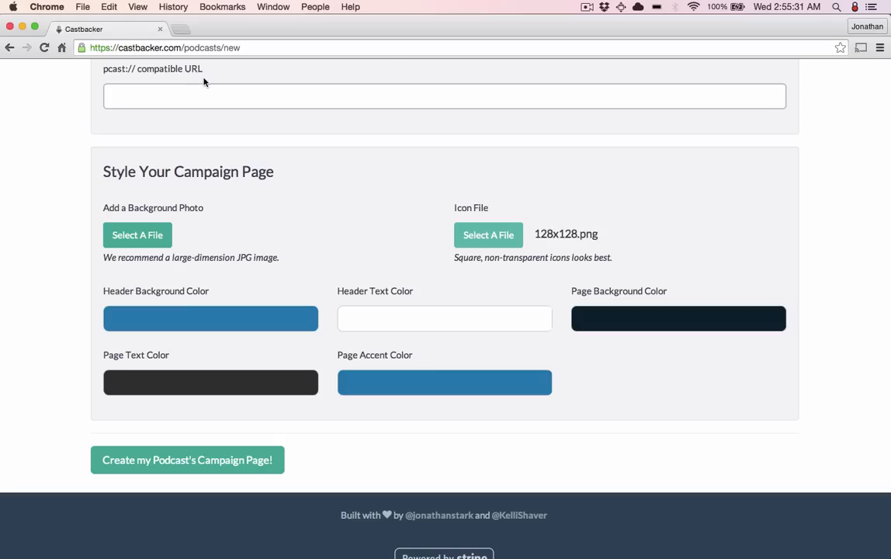
{"action": "left_click", "coordinate": [211, 318]}
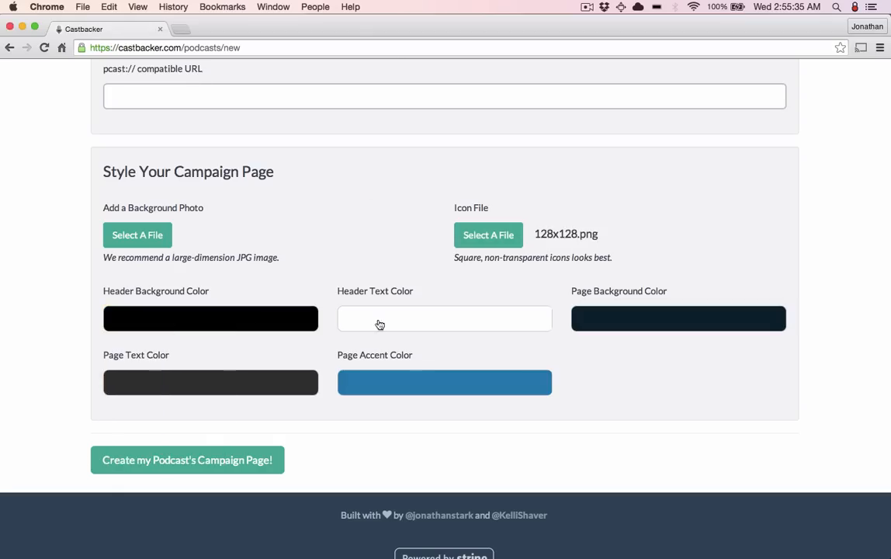
{"action": "left_click", "coordinate": [676, 318]}
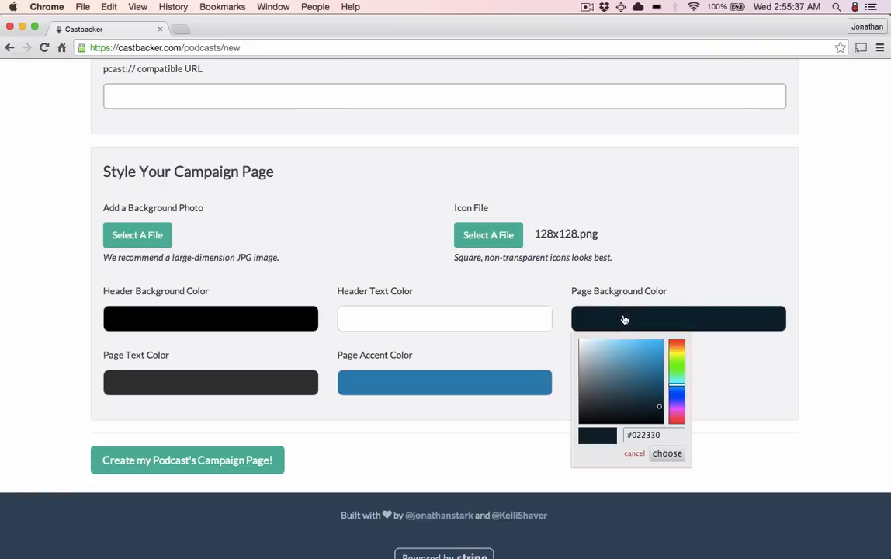
{"action": "left_click", "coordinate": [578, 342]}
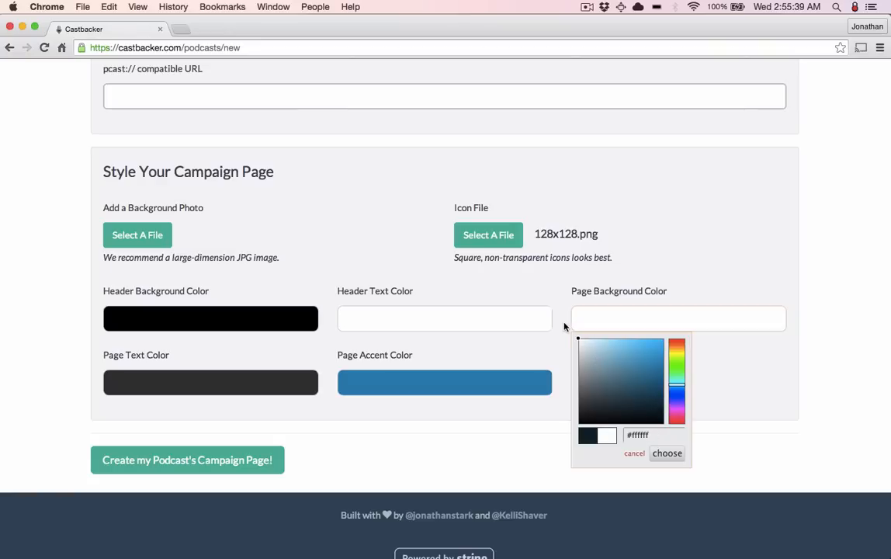
{"action": "left_click", "coordinate": [667, 453]}
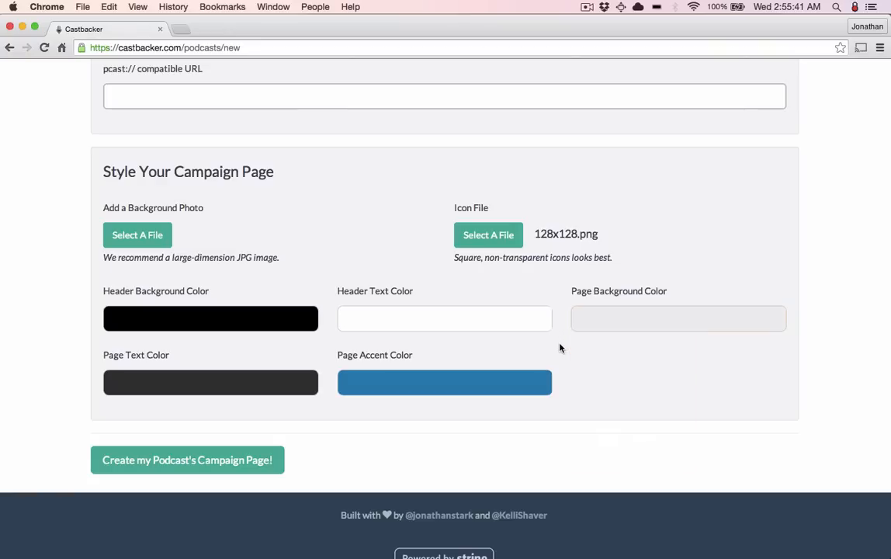
Set a purple page accent and publish The Nitch Podcast campaign page
{"action": "left_click", "coordinate": [444, 382]}
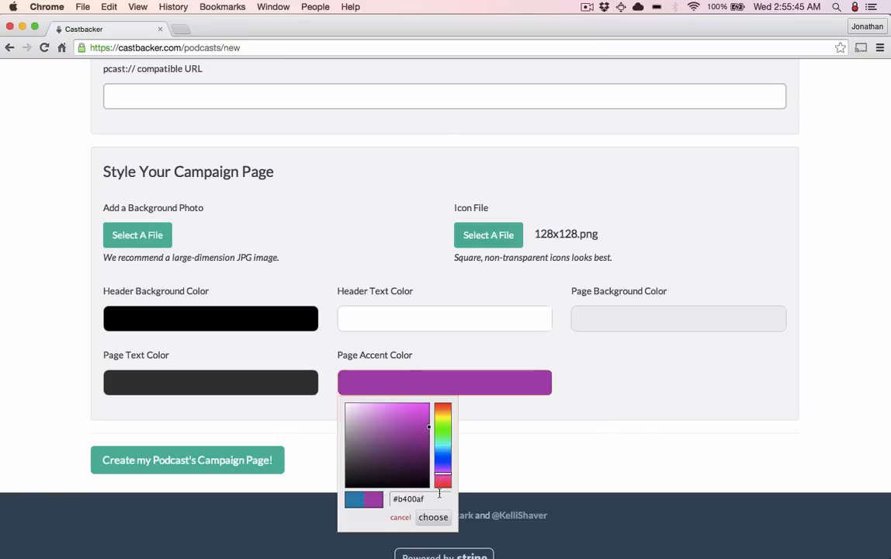
{"action": "left_click", "coordinate": [433, 517]}
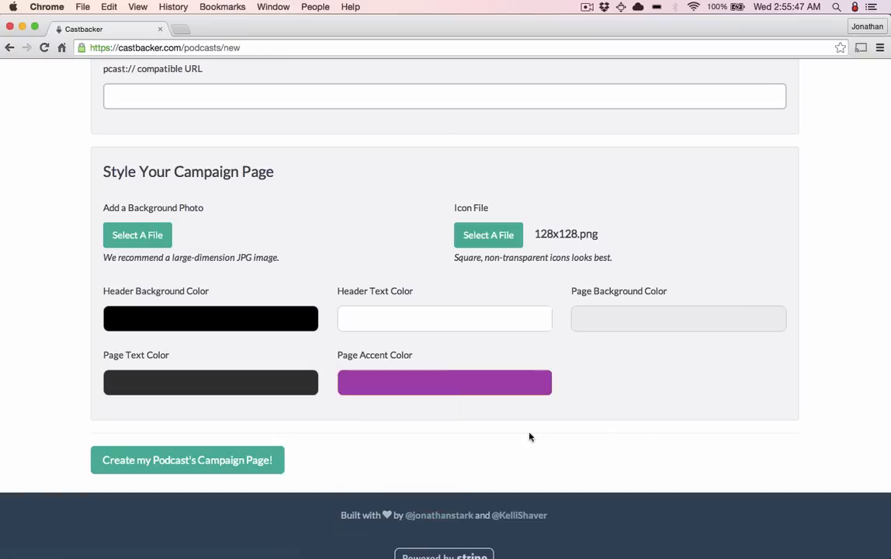
{"action": "left_click", "coordinate": [187, 460]}
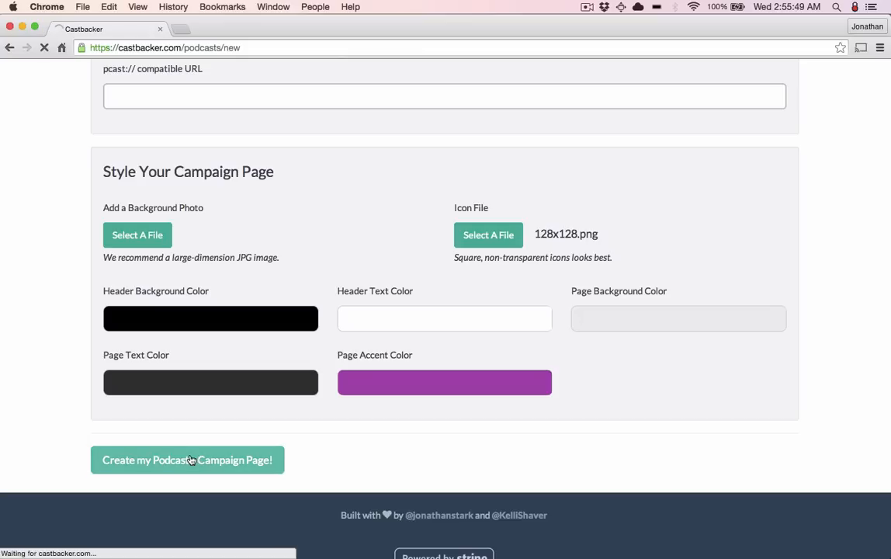
{"action": "left_click", "coordinate": [186, 459]}
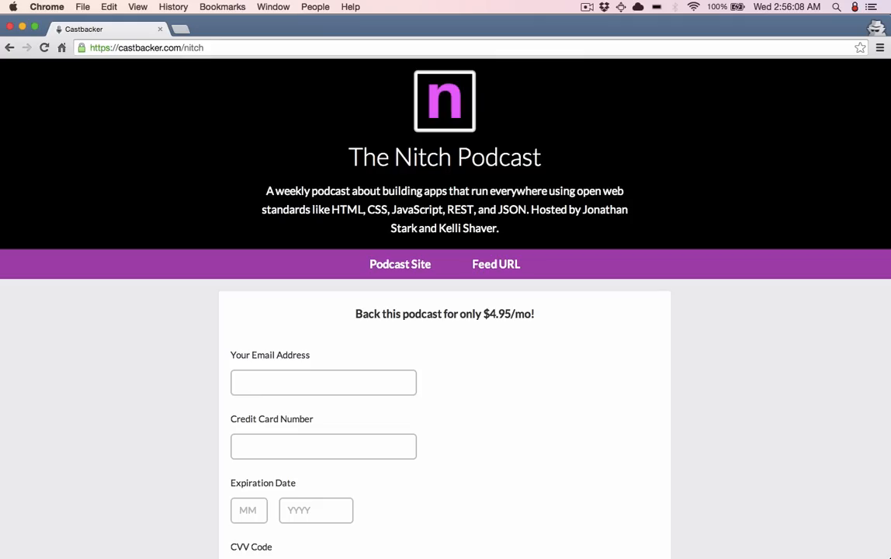
{"action": "mouse_move", "coordinate": [121, 400]}
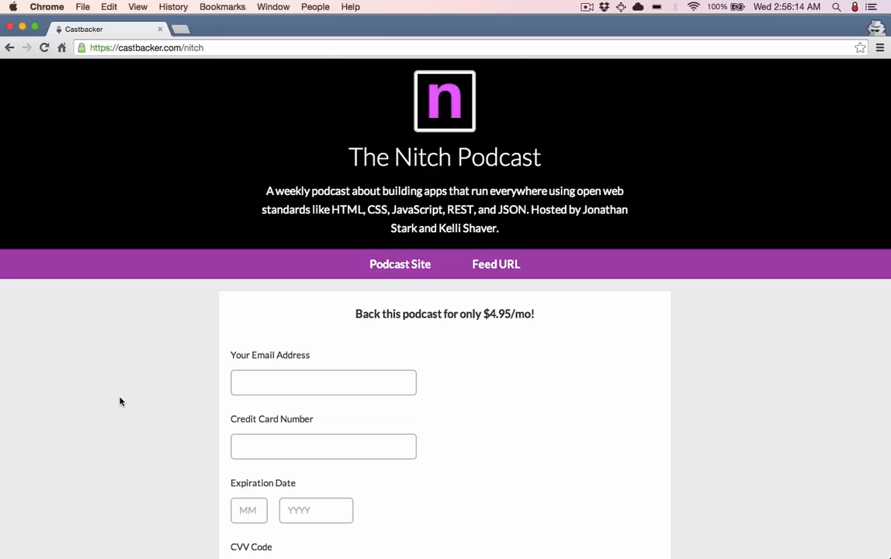
{"action": "scroll", "scroll_direction": "down", "scroll_amount": 3}
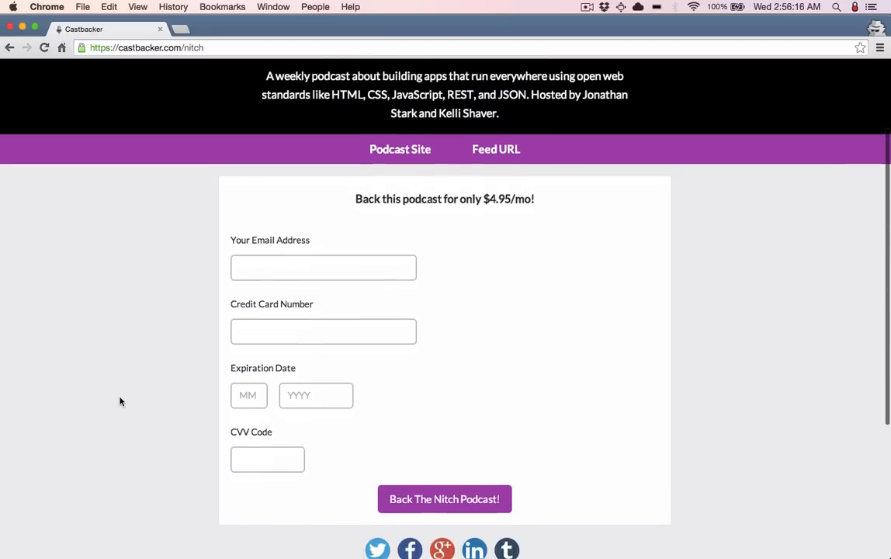
{"action": "scroll", "scroll_direction": "down", "scroll_amount": 3}
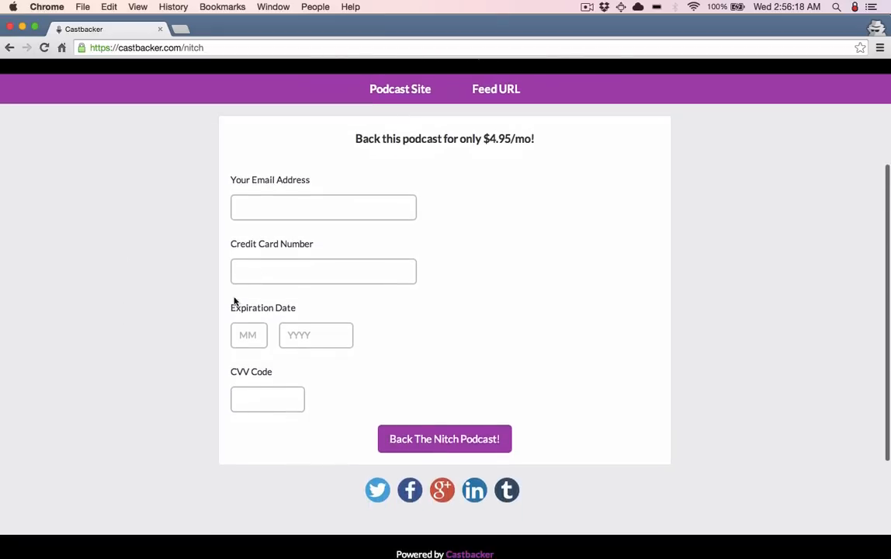
{"action": "scroll", "scroll_direction": "down", "scroll_amount": 3}
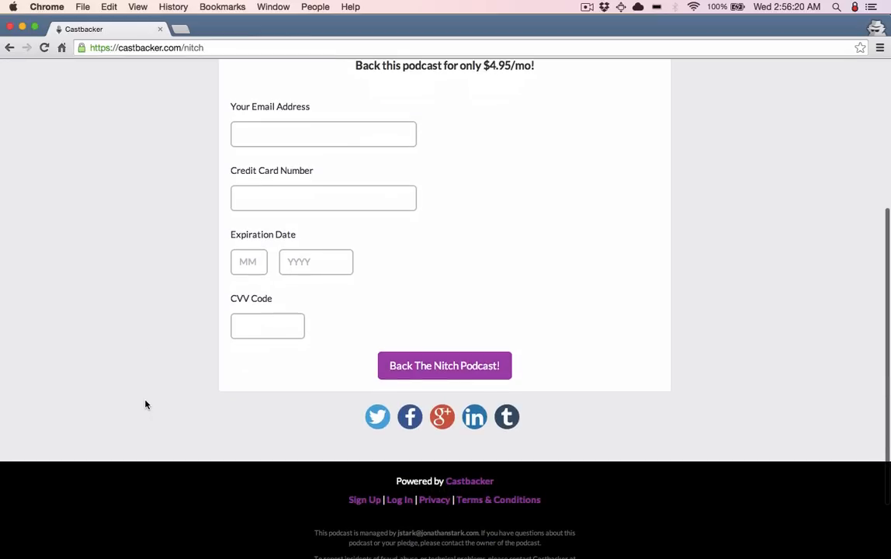
{"action": "mouse_move", "coordinate": [475, 364]}
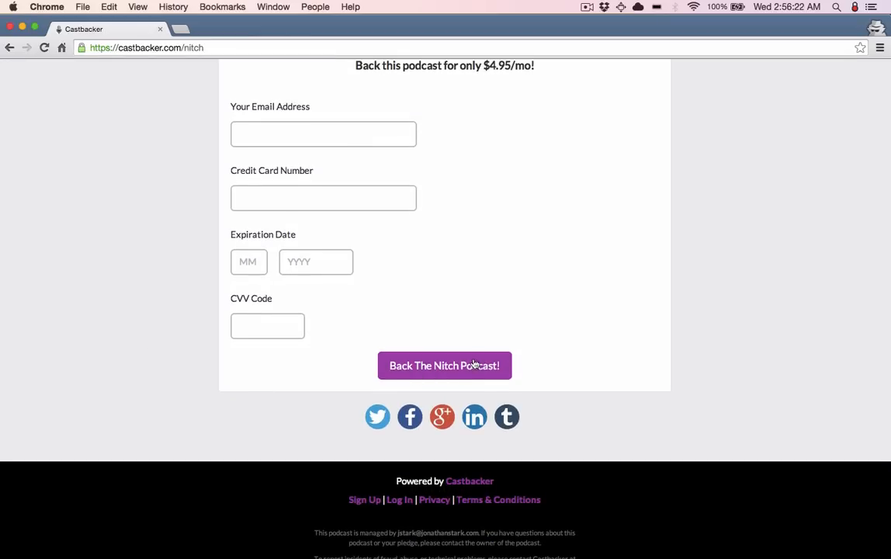
{"action": "mouse_move", "coordinate": [118, 364]}
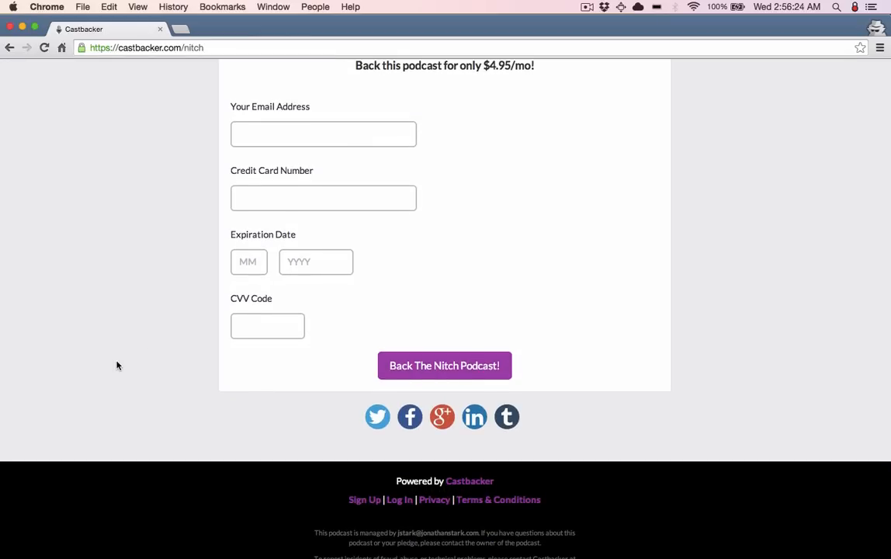